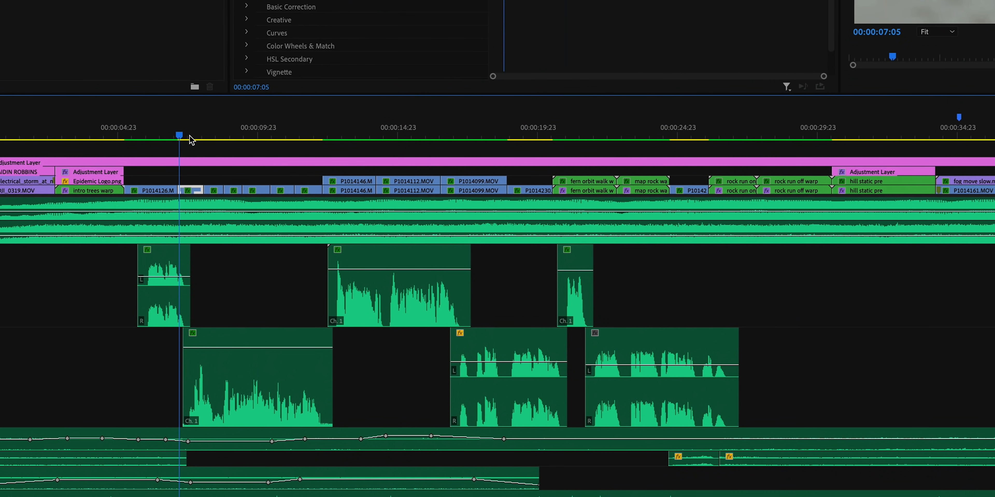
Move the playhead to about 00:00:10:10, partway into the long voice clip.
left_click(254, 135)
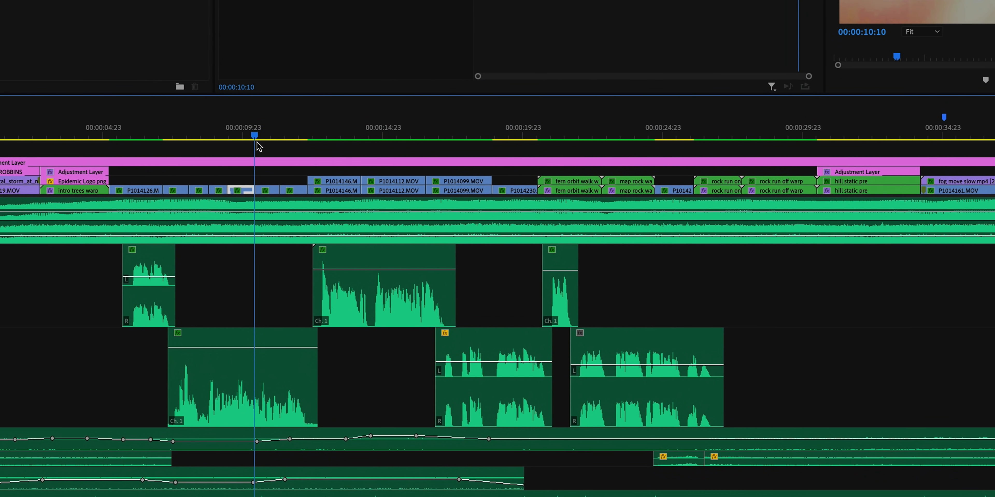